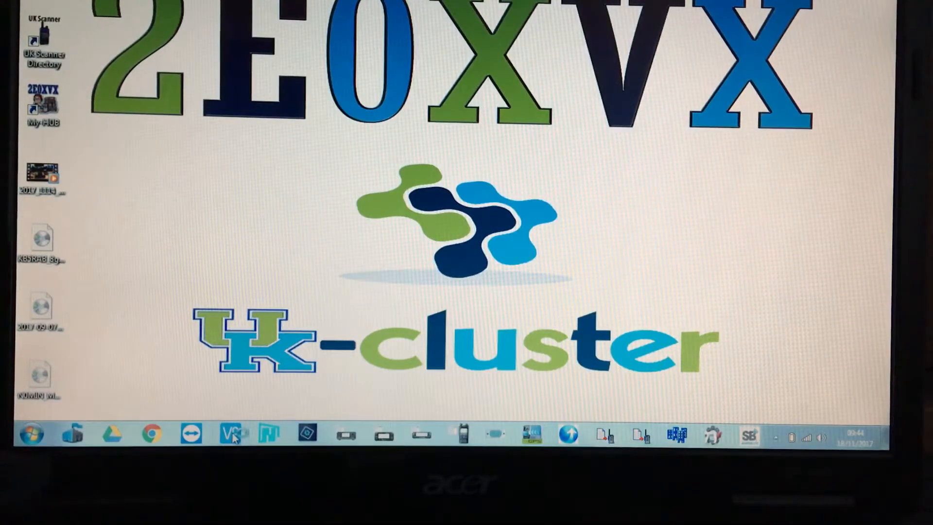
- Connect to the M-M-D-V-M Shack Raspberry Pi from the VNC address book
left_click(231, 434)
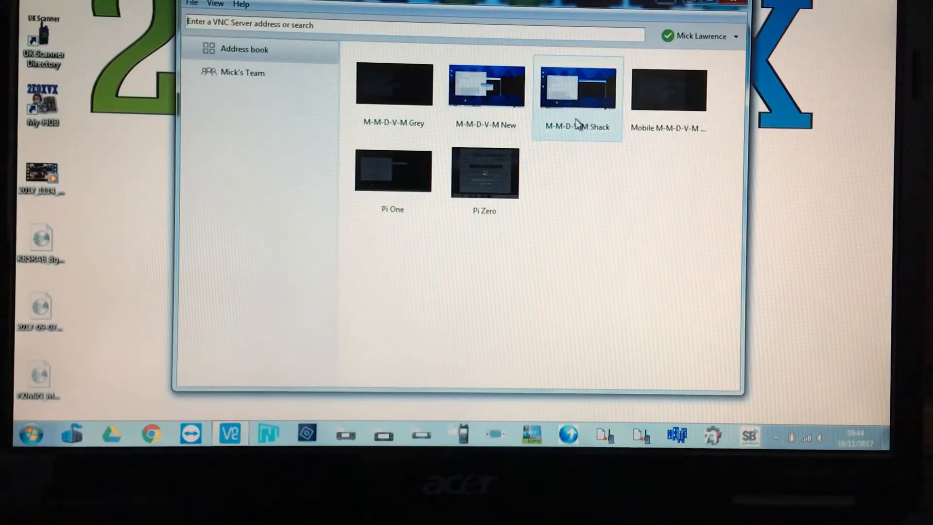
left_click(578, 87)
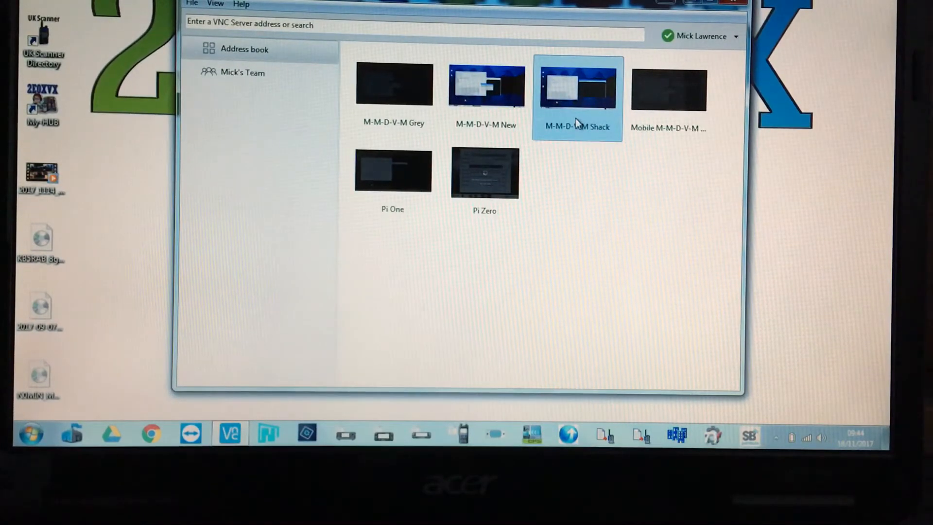
double_click(576, 86)
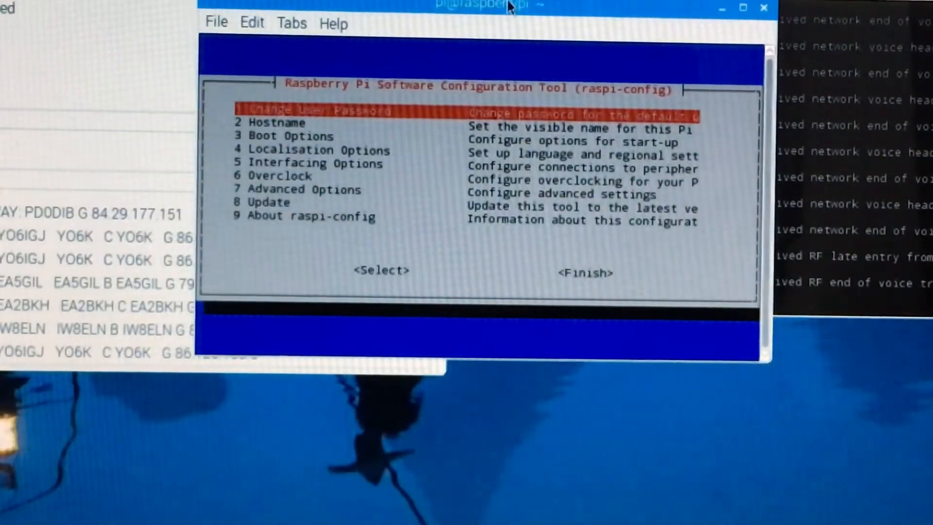
- Move down raspi-config's main list toward 5 Interfacing Options
key("Down")
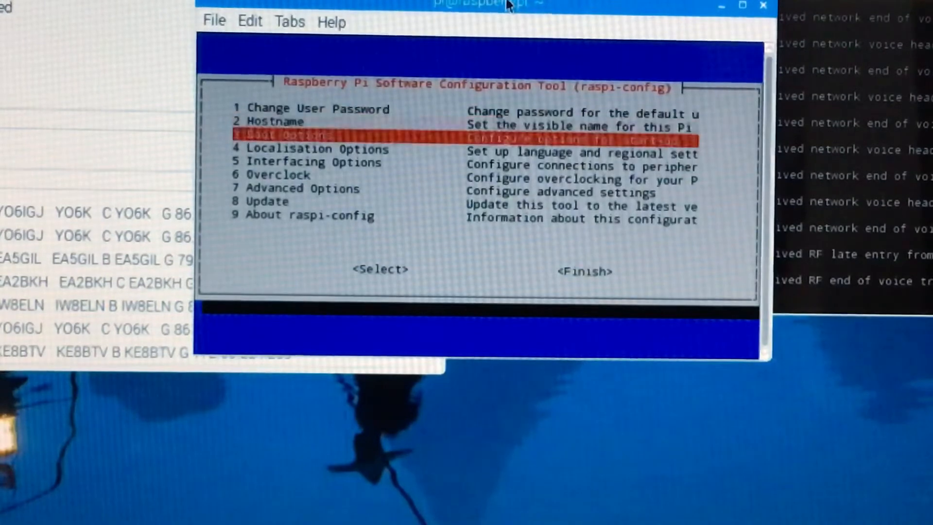
key("Down")
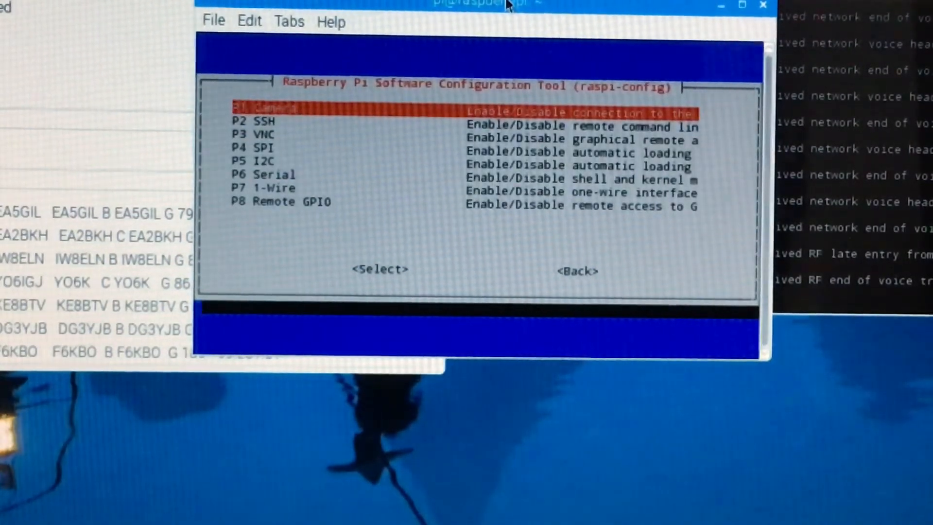
- Move down to P6 Serial, then use <Back> to return to the main menu
key("Down")
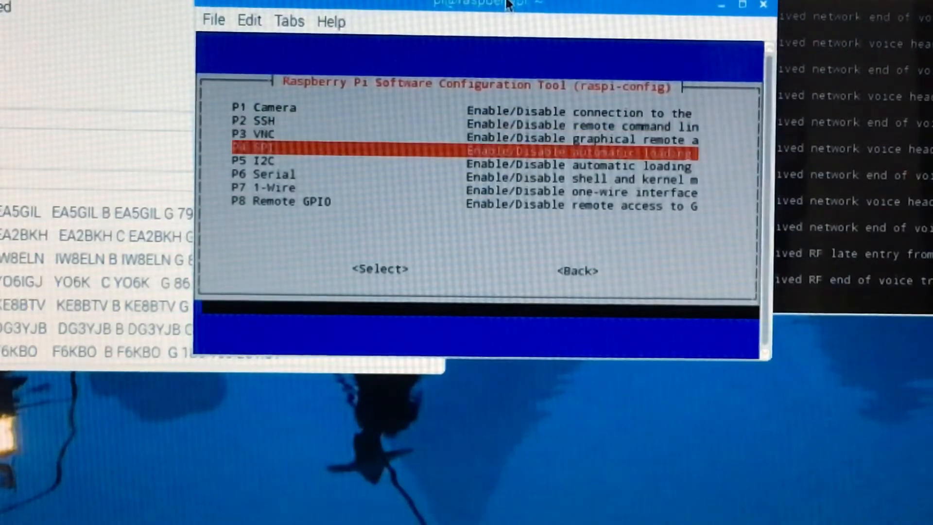
key("Down")
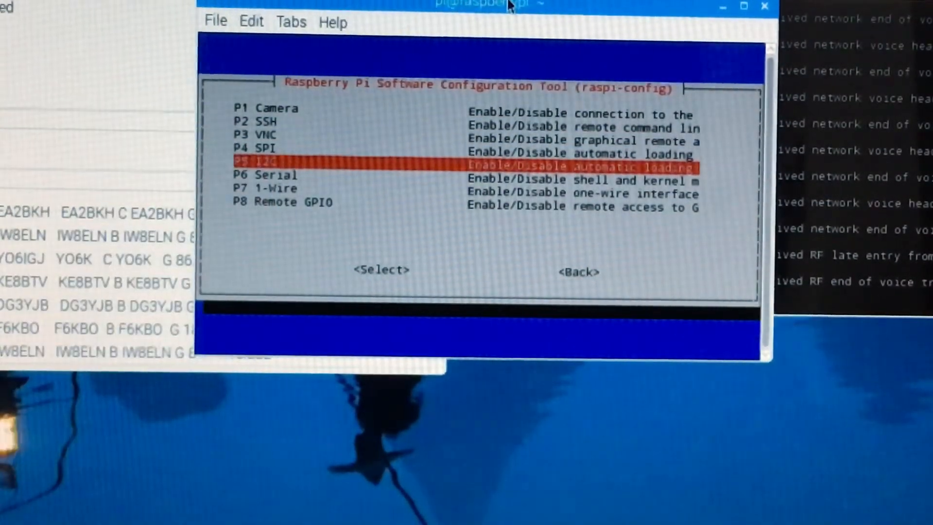
key("Down")
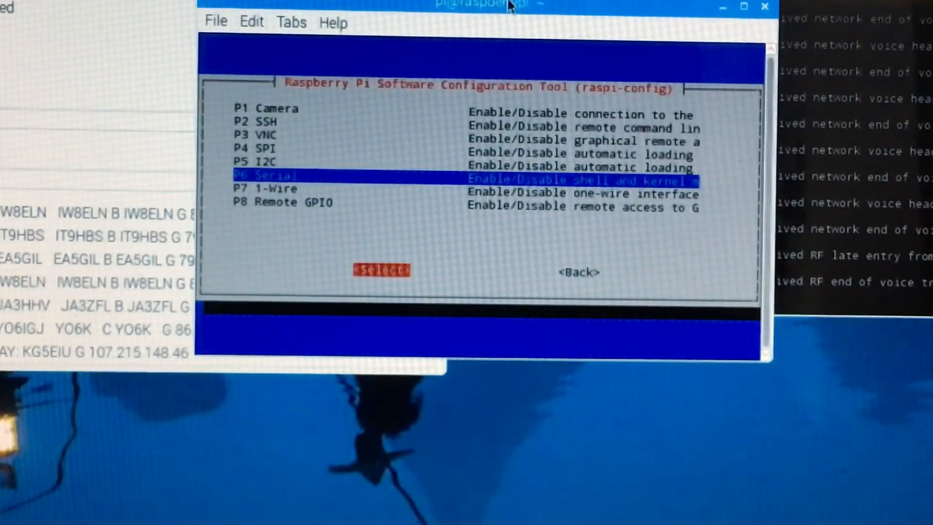
key("Tab")
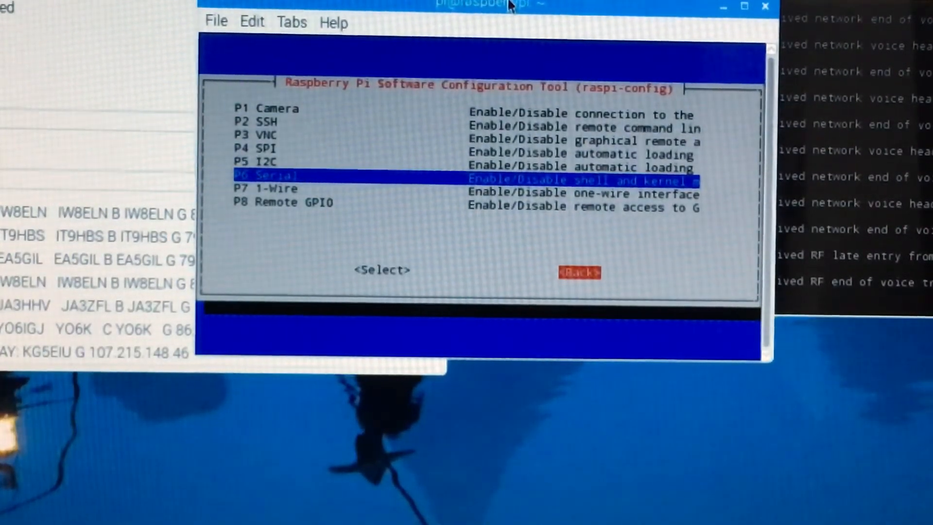
left_click(577, 272)
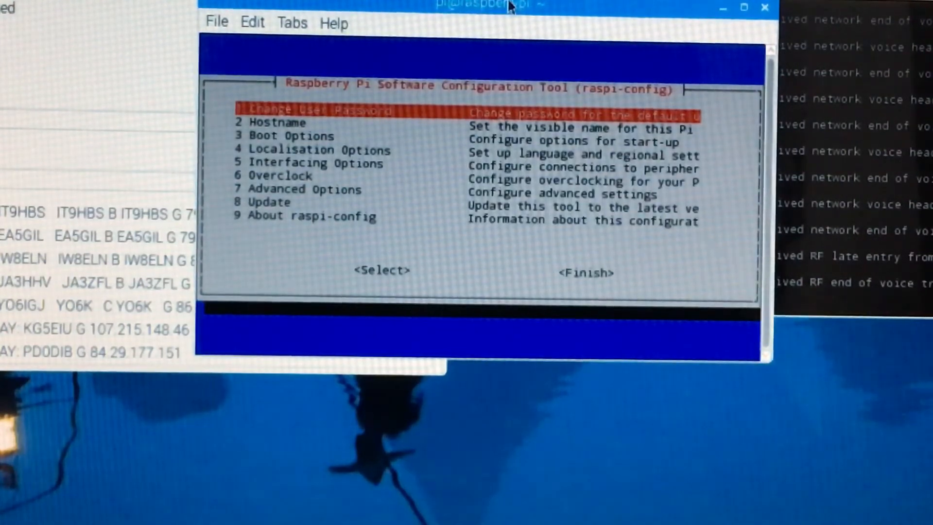
key("Down")
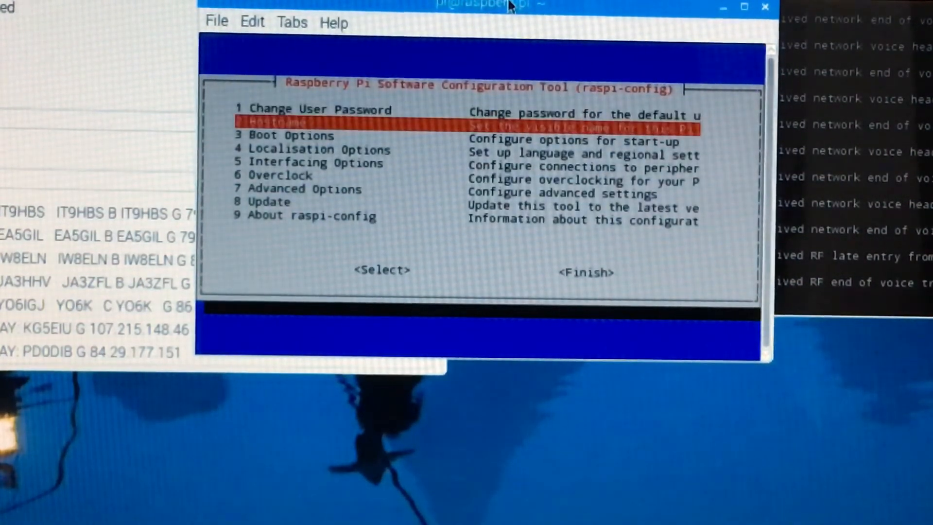
key("Down")
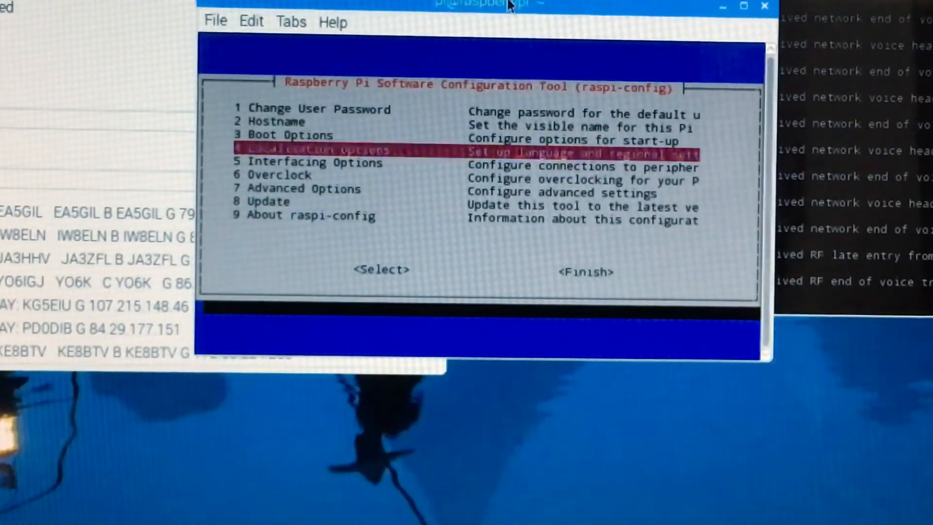